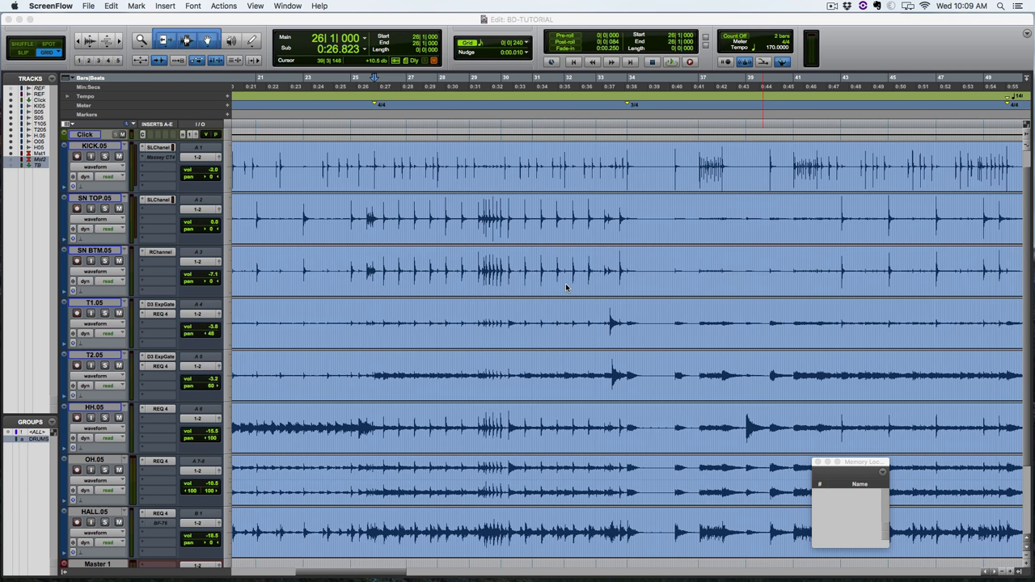
Step: Select bars 26–28 across every grouped drum track with the Selector tool
left_click_drag(374, 161, 627, 161)
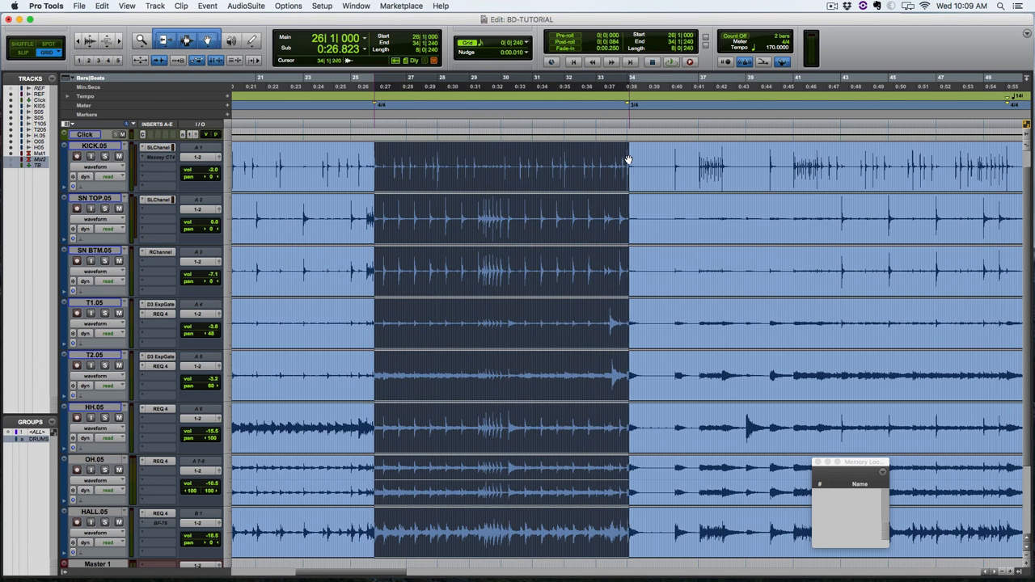
left_click(411, 161)
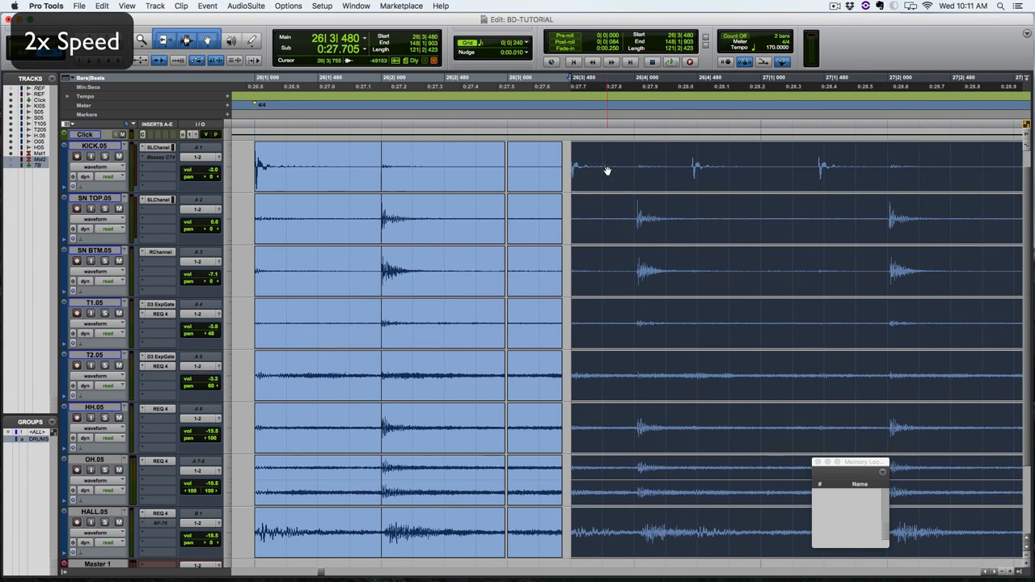
Step: Scroll along the section and slip a separated clip so its hit snaps to the grid
scroll("right", 3)
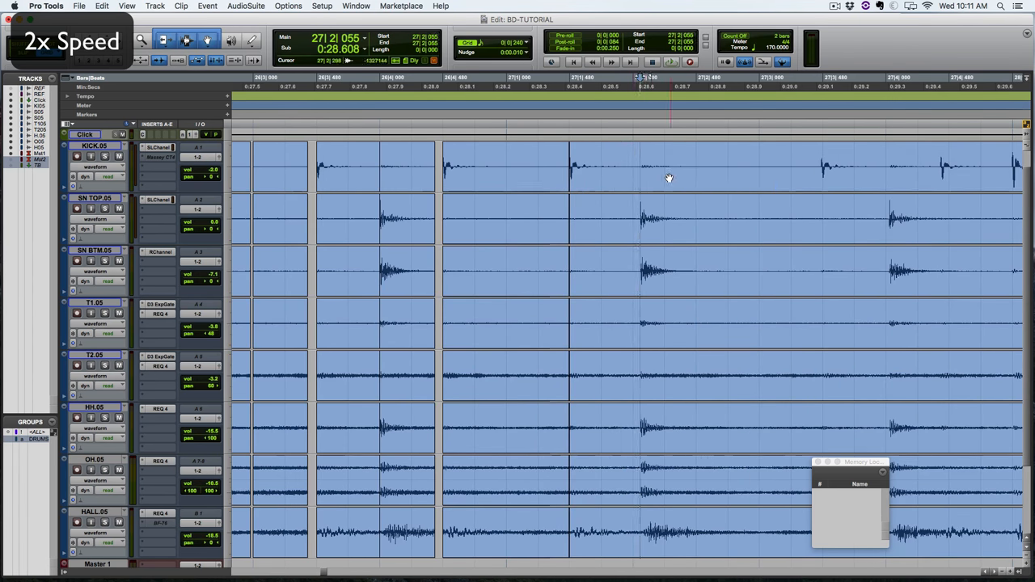
left_click(592, 61)
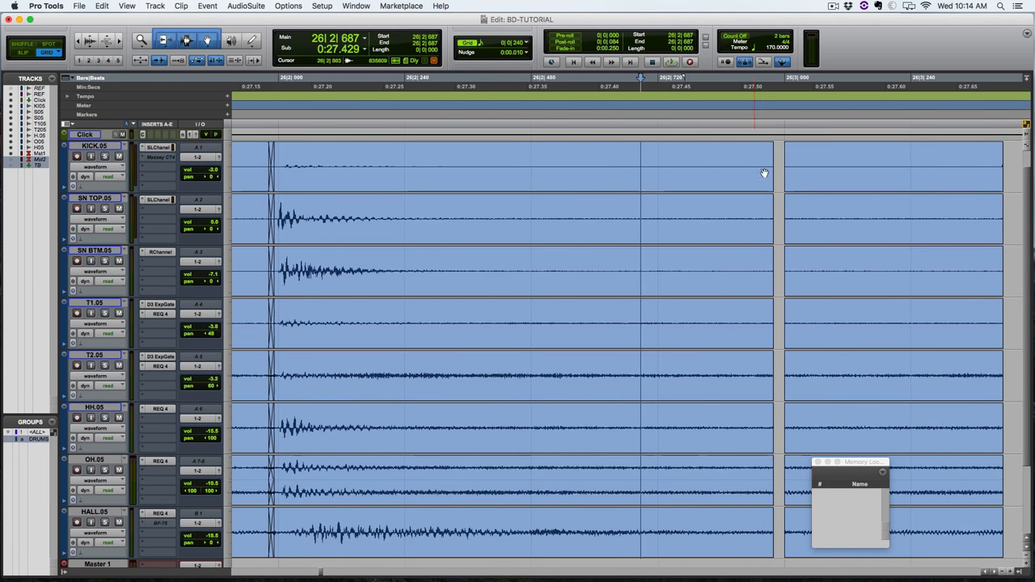
Step: Nudge a remaining separated hit onto its grid line with the Grabber
left_click(773, 186)
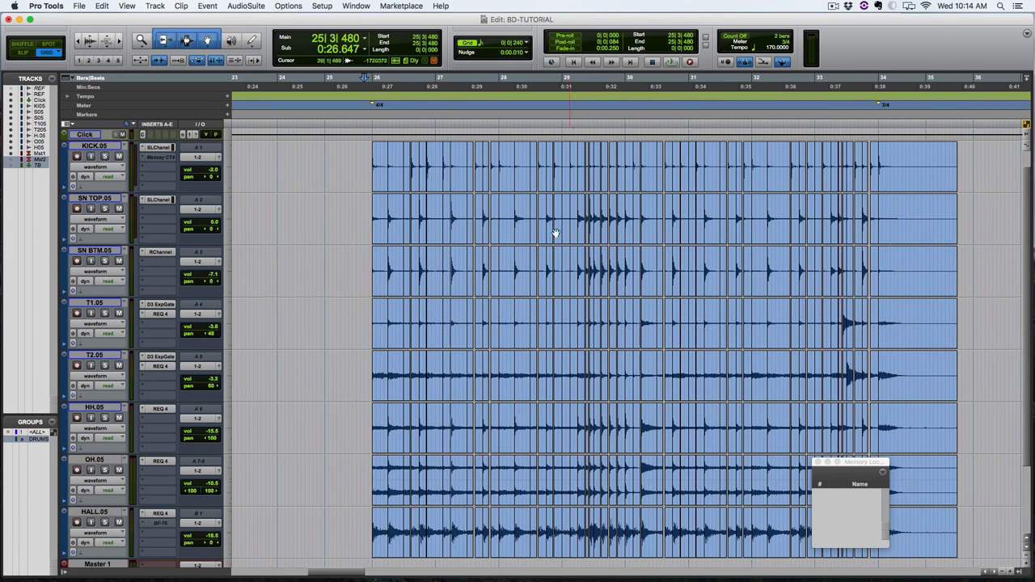
Step: Undo the manual slices to restore the original uncut drum clips
left_click(698, 217)
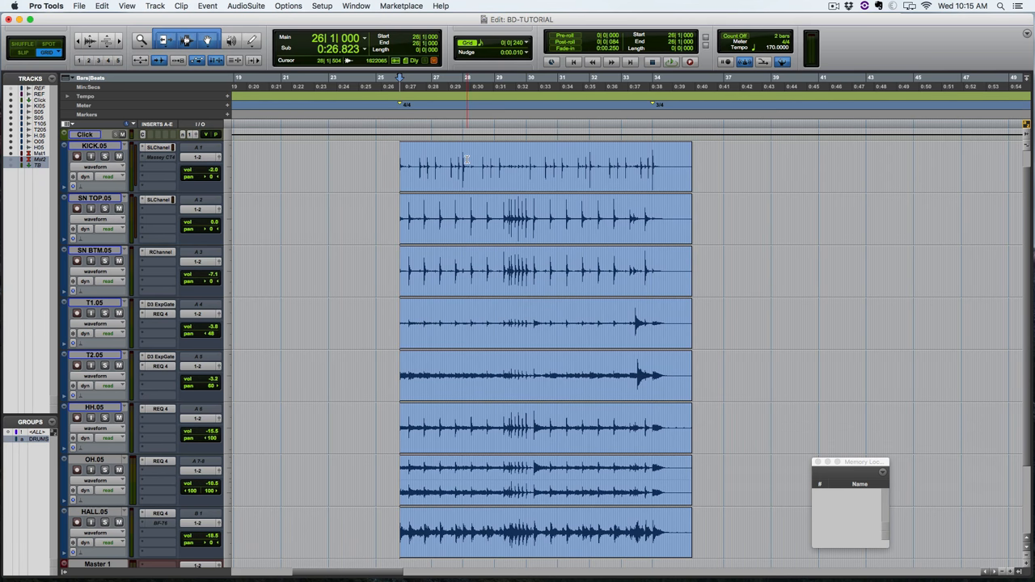
left_click(207, 6)
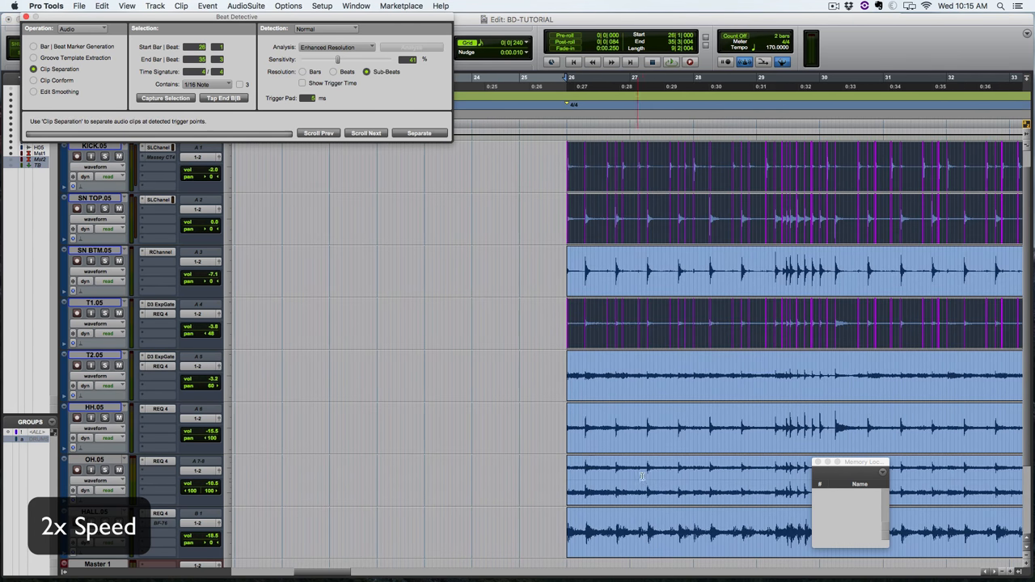
Step: Separate the drum section into clips at each detected Beat Detective trigger
left_click(34, 81)
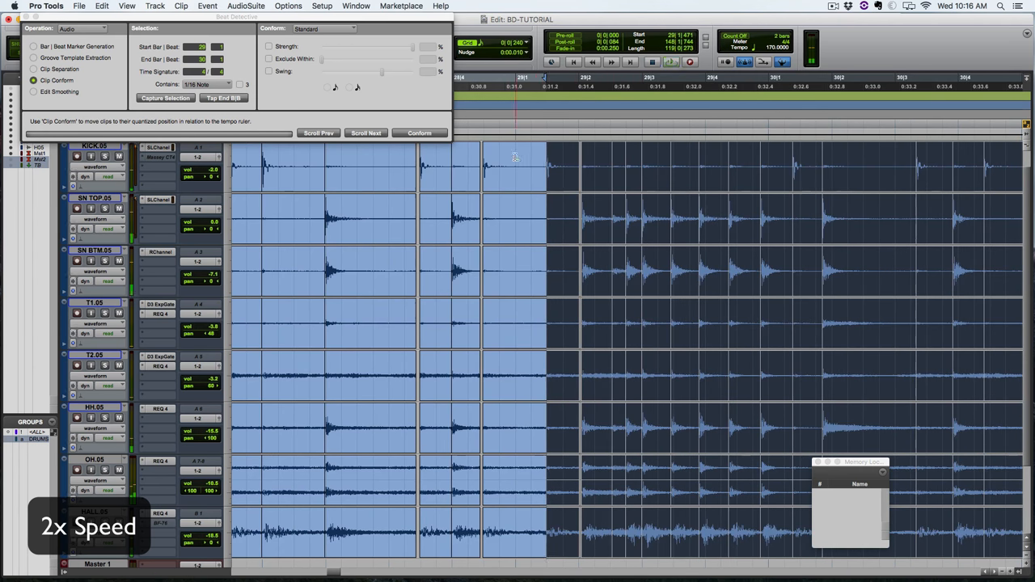
Step: Conform the separated drum clips to the grid in Beat Detective
left_click(420, 132)
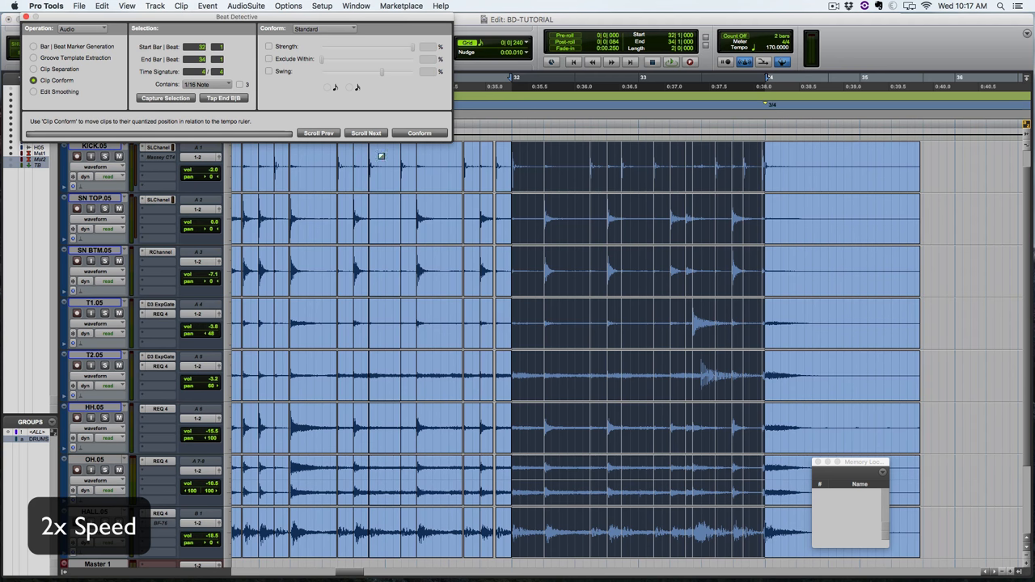
left_click(672, 62)
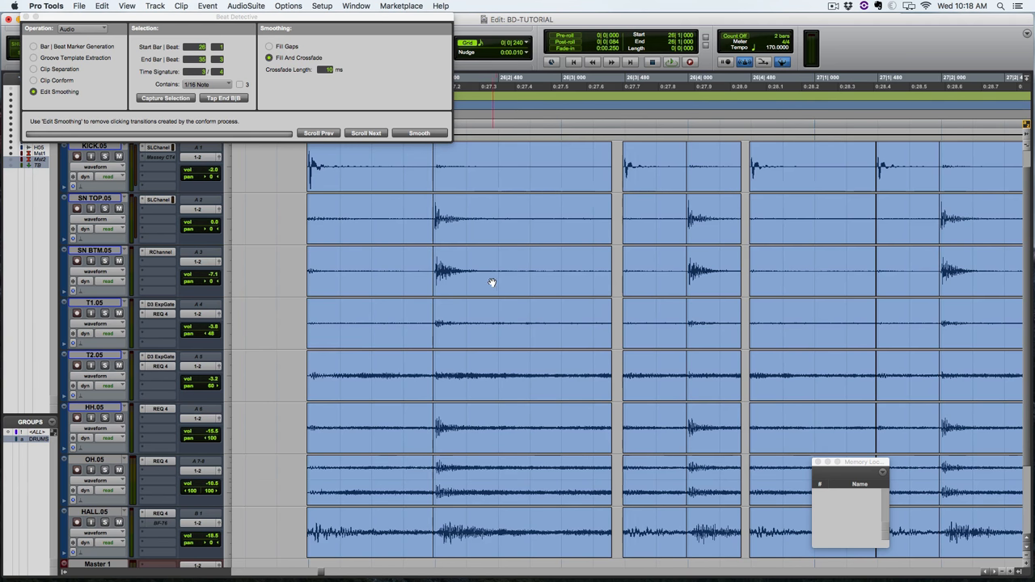
mouse_move(498, 202)
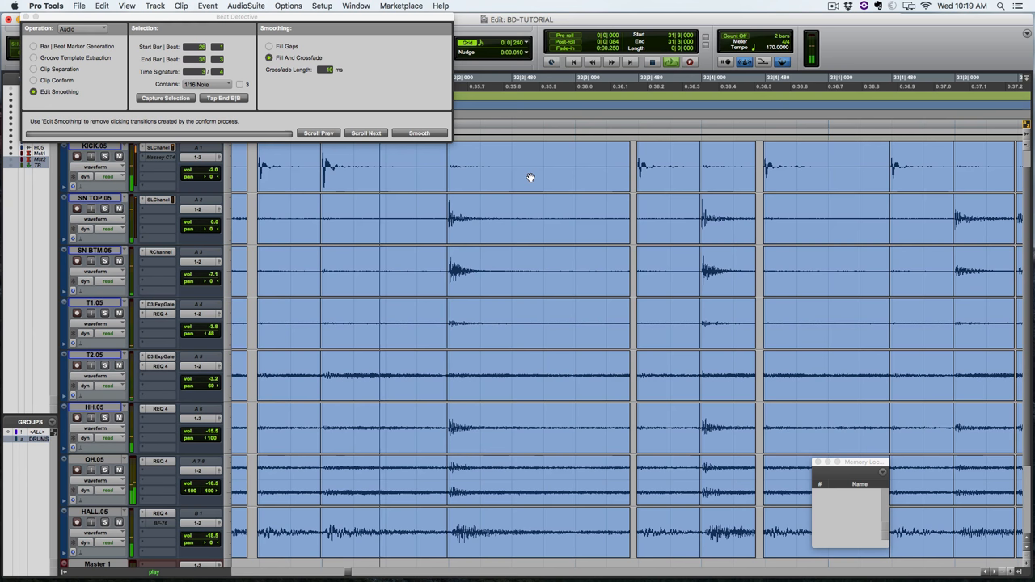
mouse_move(437, 175)
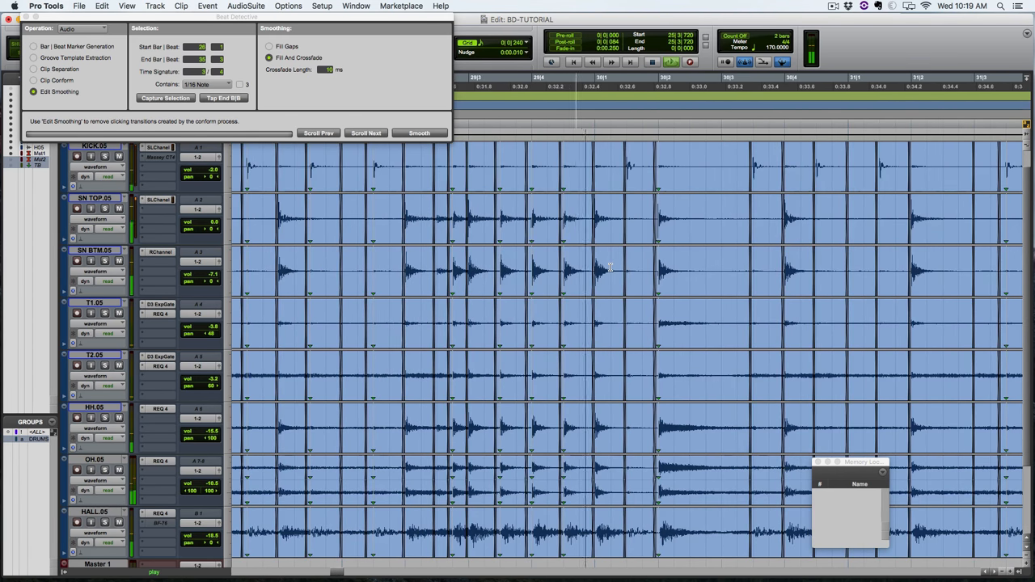
scroll("right", 3)
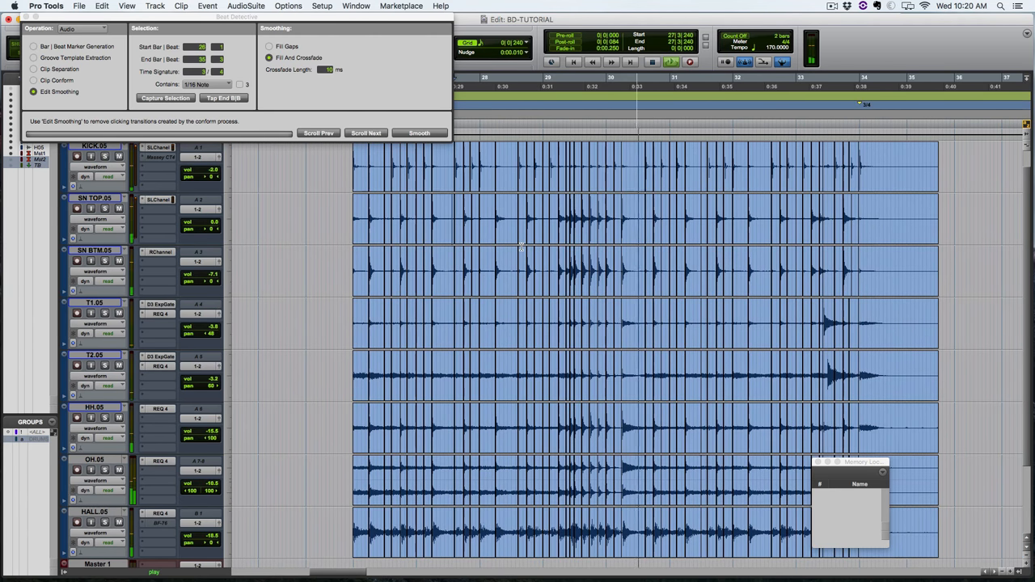
mouse_move(524, 246)
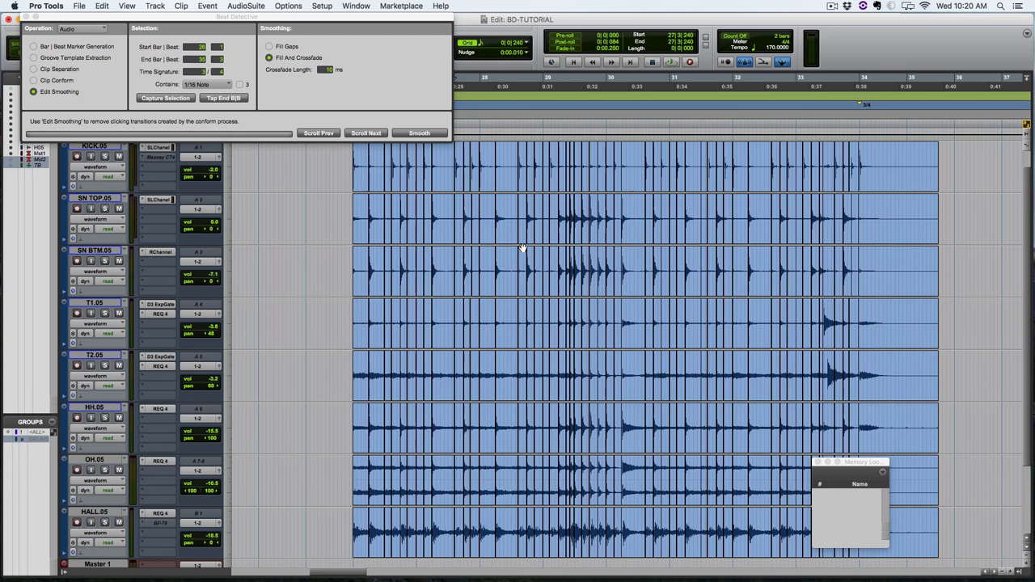
mouse_move(353, 159)
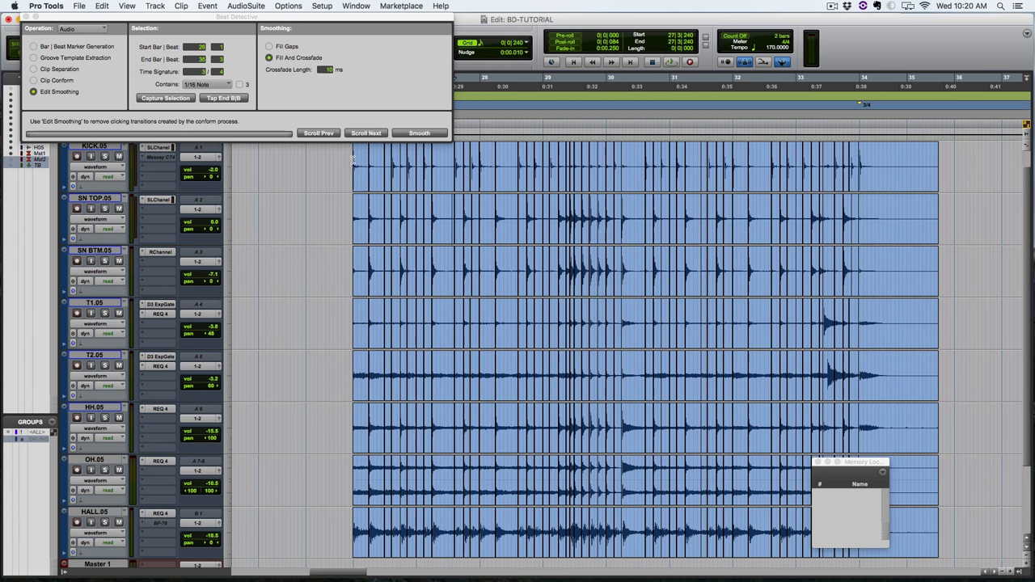